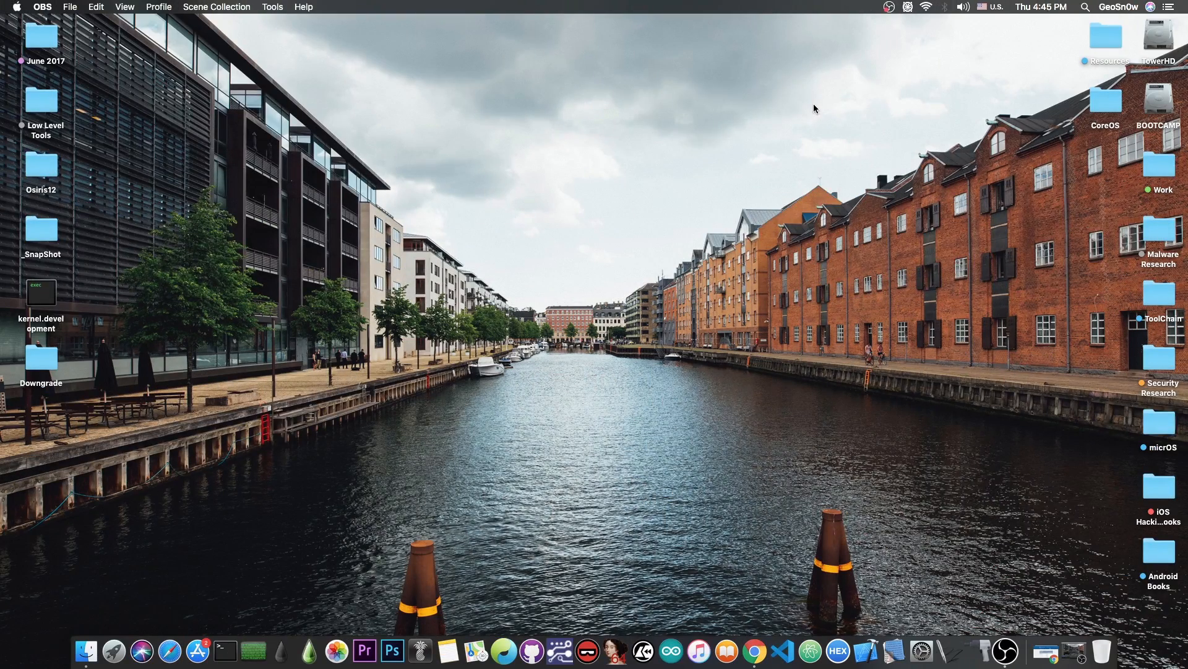
pyautogui.moveTo(810, 226)
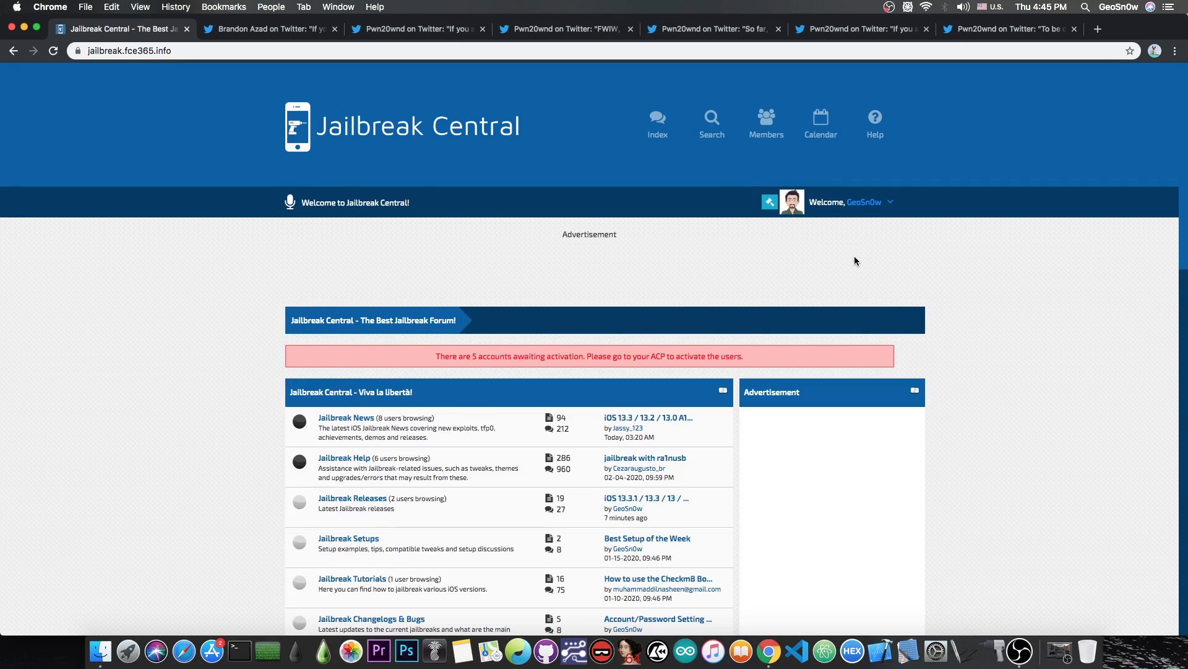
pyautogui.moveTo(237, 149)
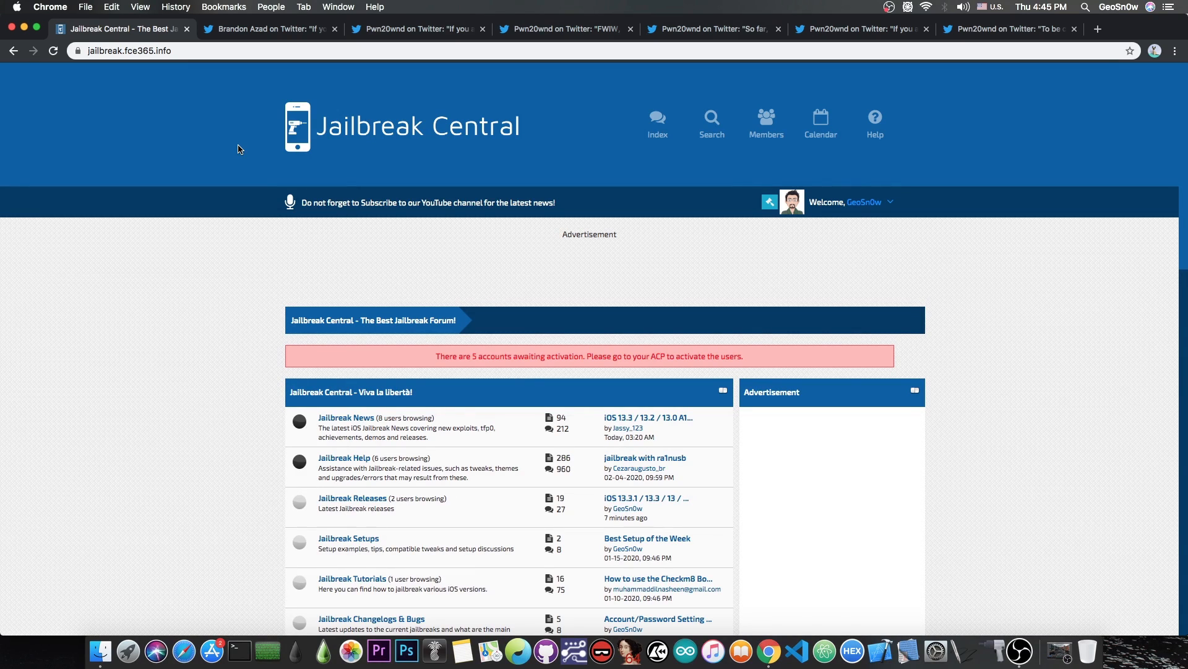
pyautogui.moveTo(213, 103)
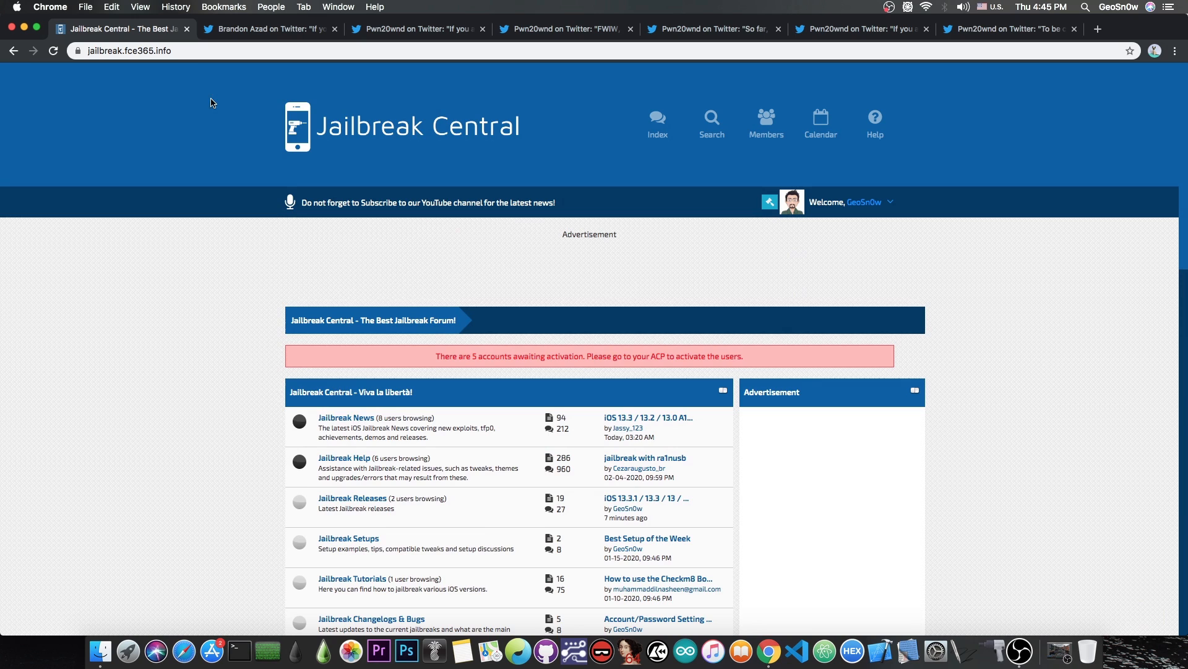
# Close the Jailbreak Central forum tab to reveal Brandon Azad's iOS 13.3 kernel exploit tweet
pyautogui.click(270, 28)
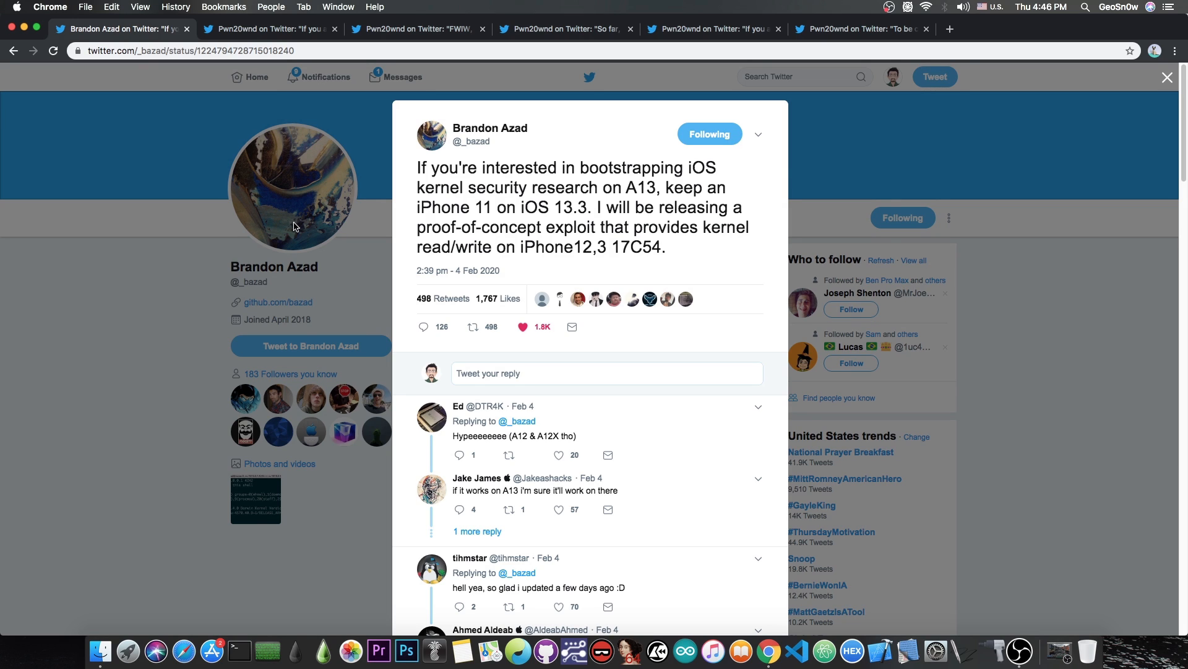
# Switch through Pwn20wnd's tweets, from the iOS 13.3 downgrade advice to the tweak-injection one
pyautogui.click(269, 28)
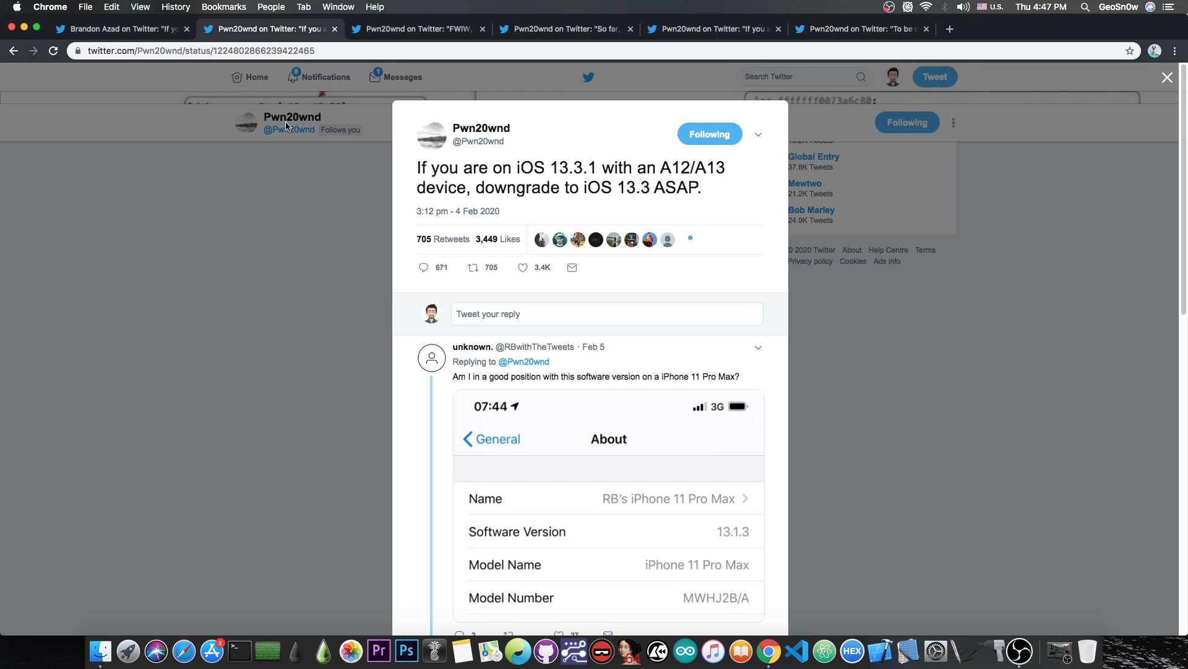
pyautogui.click(416, 29)
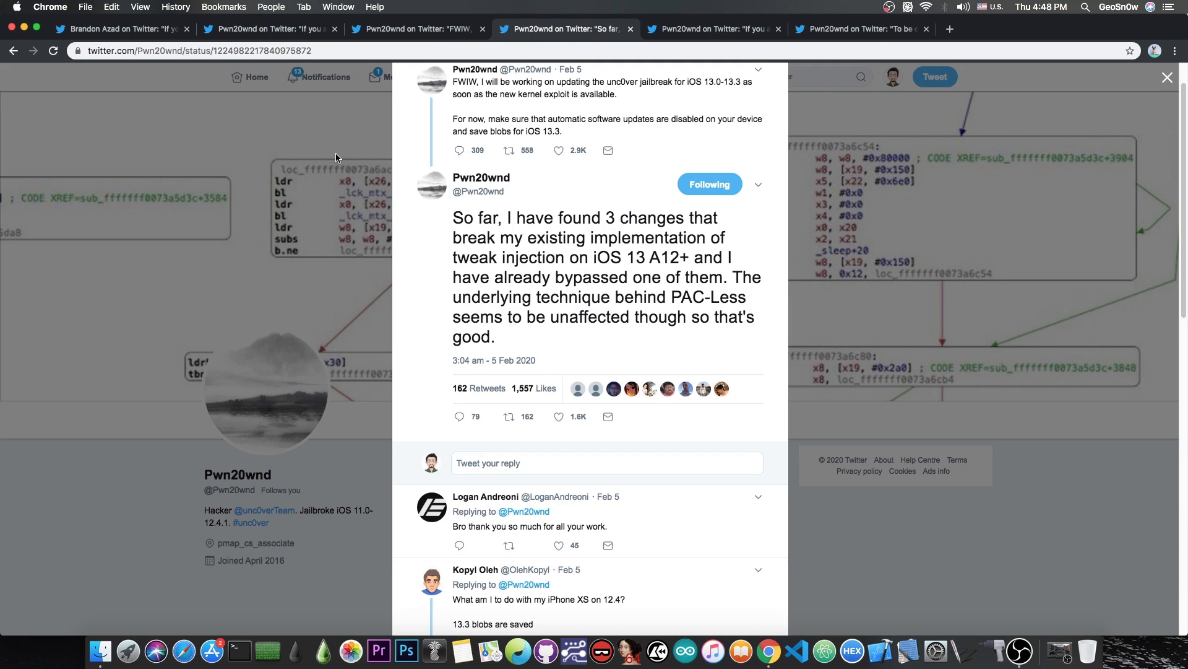
pyautogui.moveTo(713, 30)
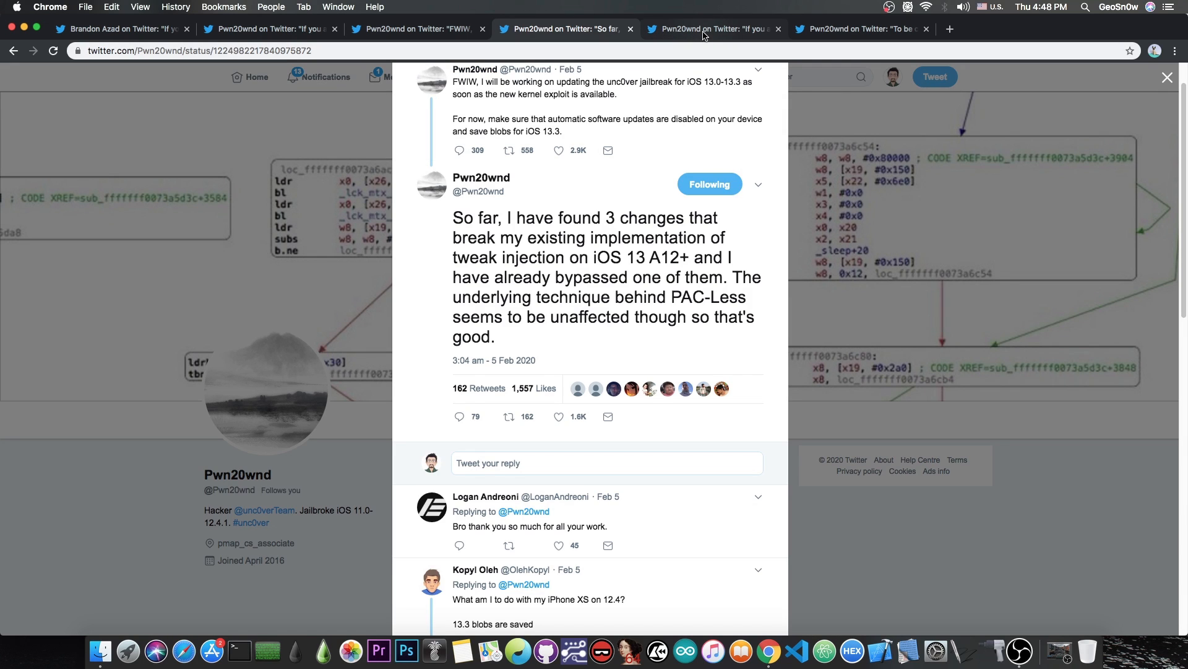
# Open Pwn20wnd's next tweet, on updating unc0ver for iOS 13.0–13.3 devices
pyautogui.click(712, 30)
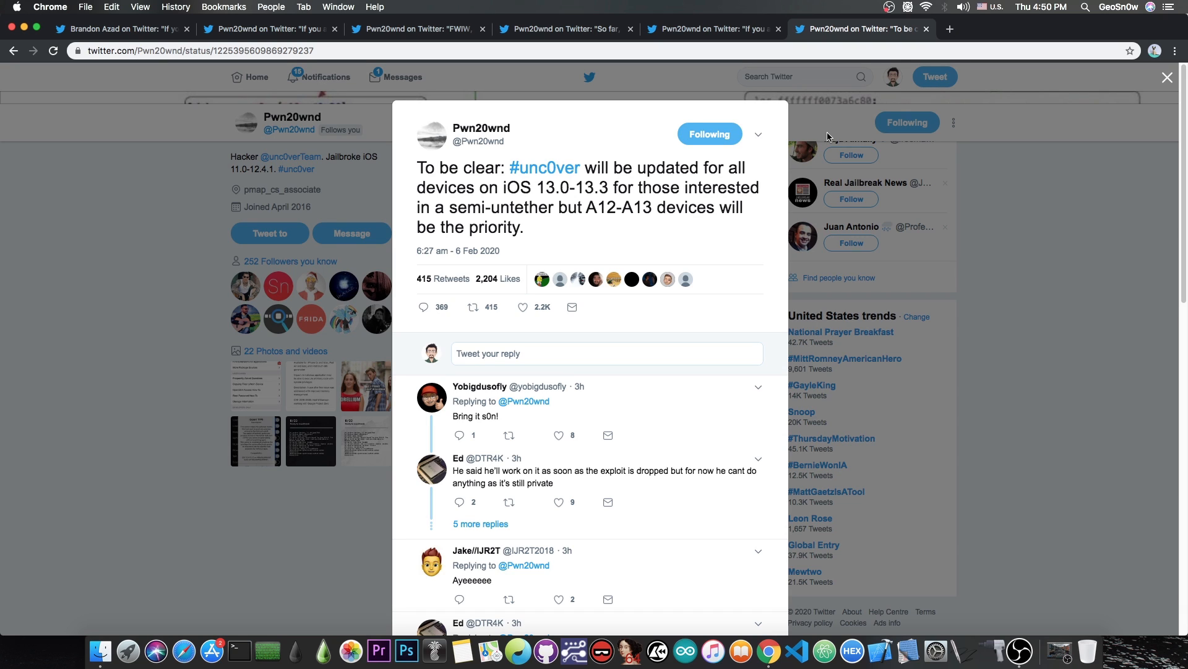
pyautogui.click(121, 29)
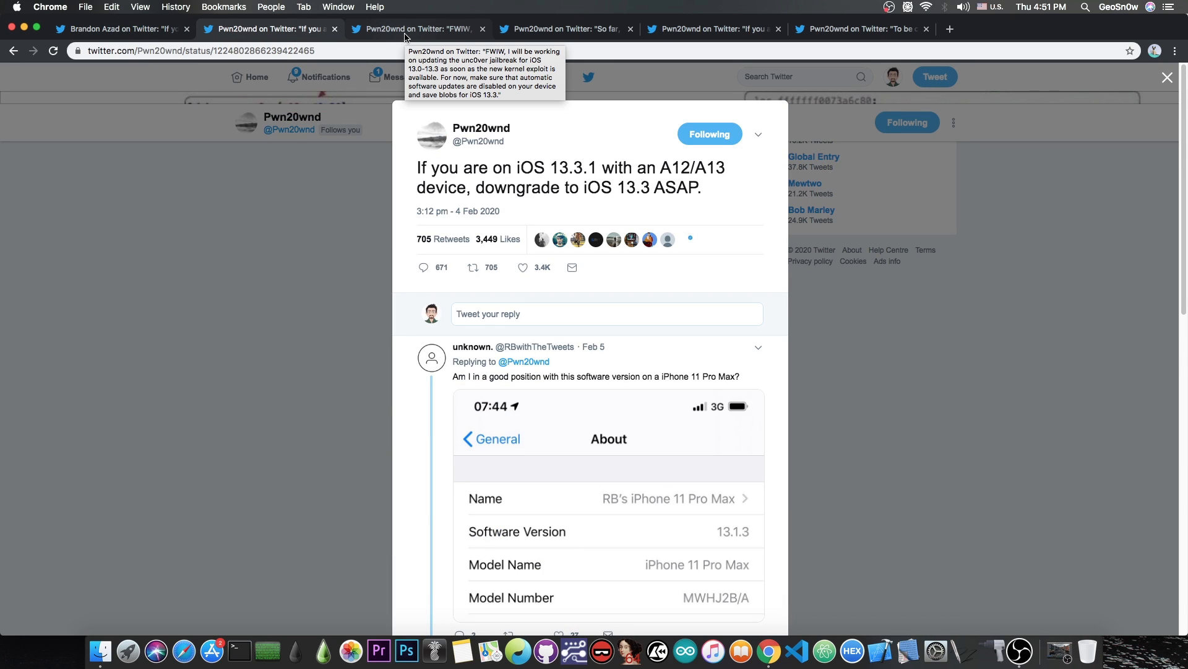
pyautogui.moveTo(400, 200)
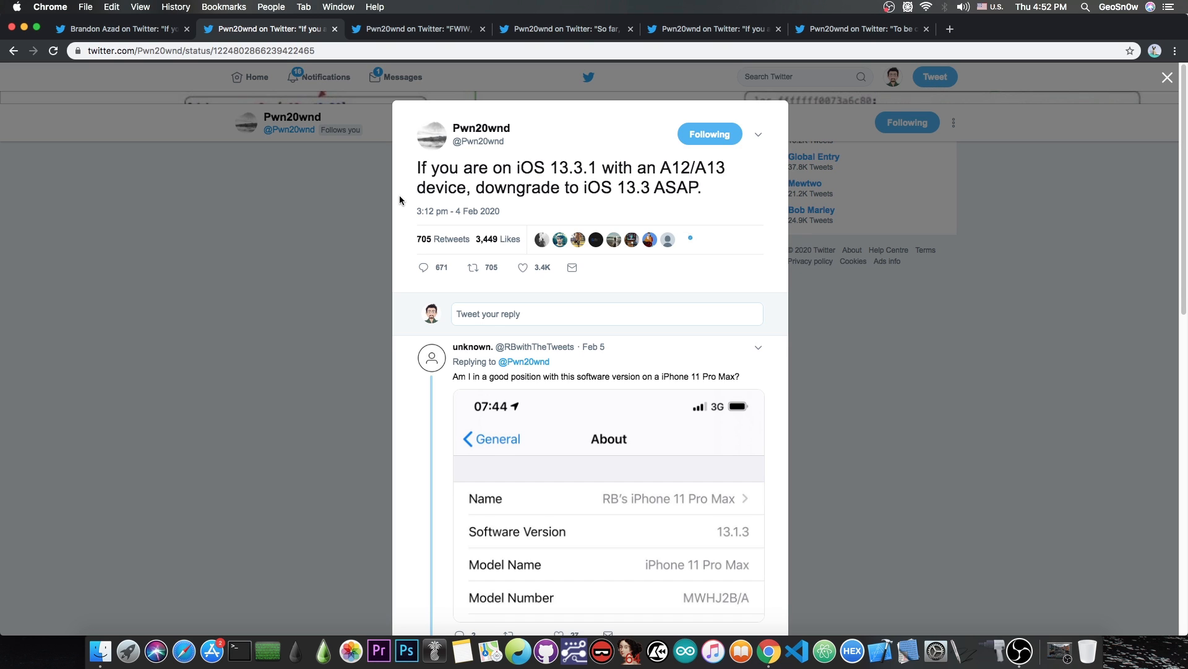
# Return to Brandon Azad's exploit tweet, then minimize Chrome to show the desktop
pyautogui.click(122, 29)
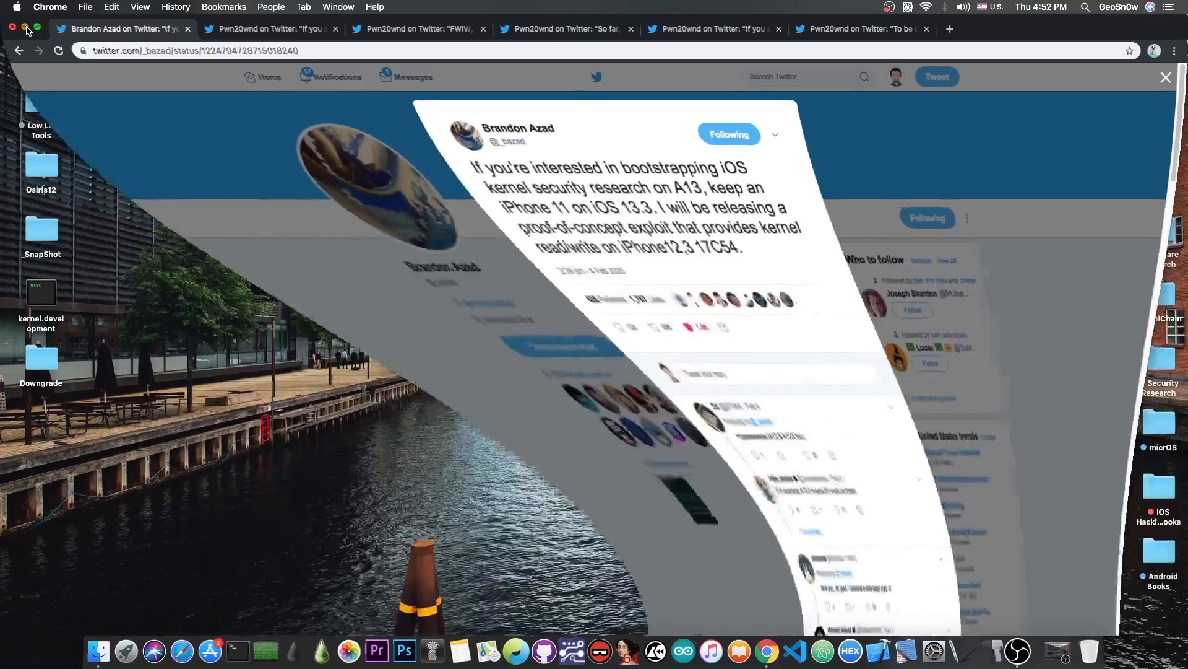
pyautogui.click(13, 28)
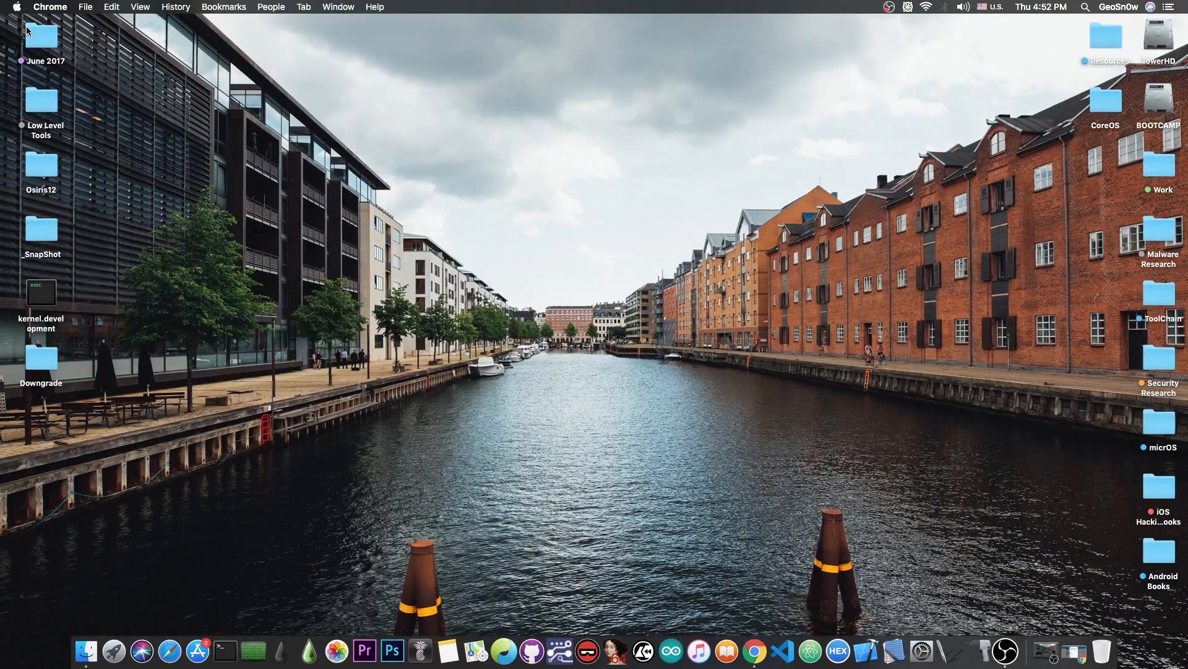